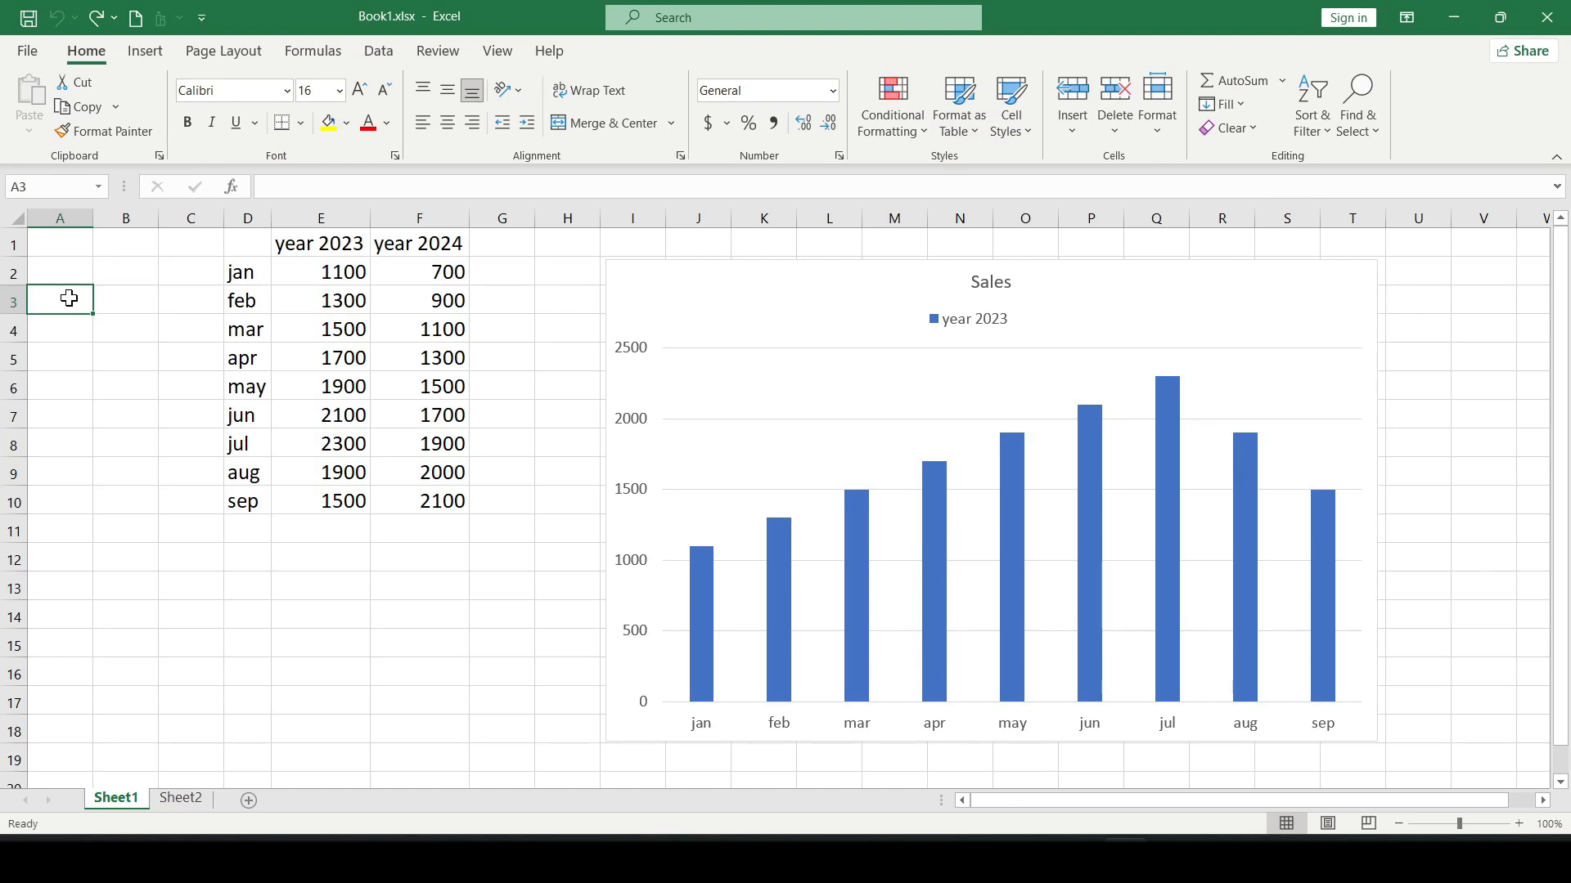
- Copy the year 2024 figures (F1:F10) and paste them into the Sales chart as a second column series
click(246, 299)
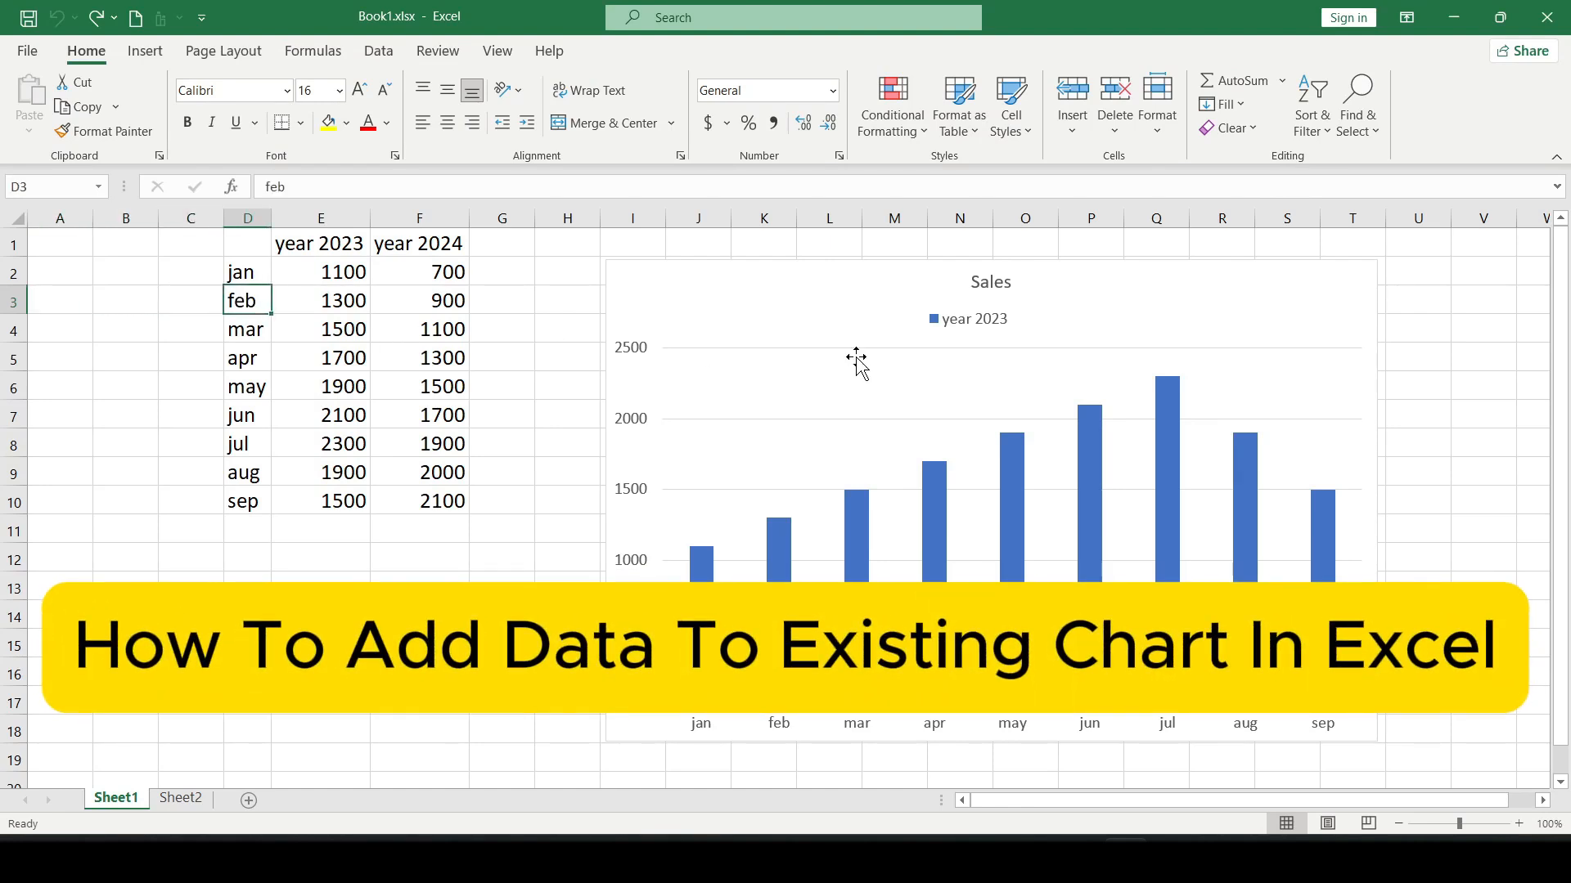
click(501, 443)
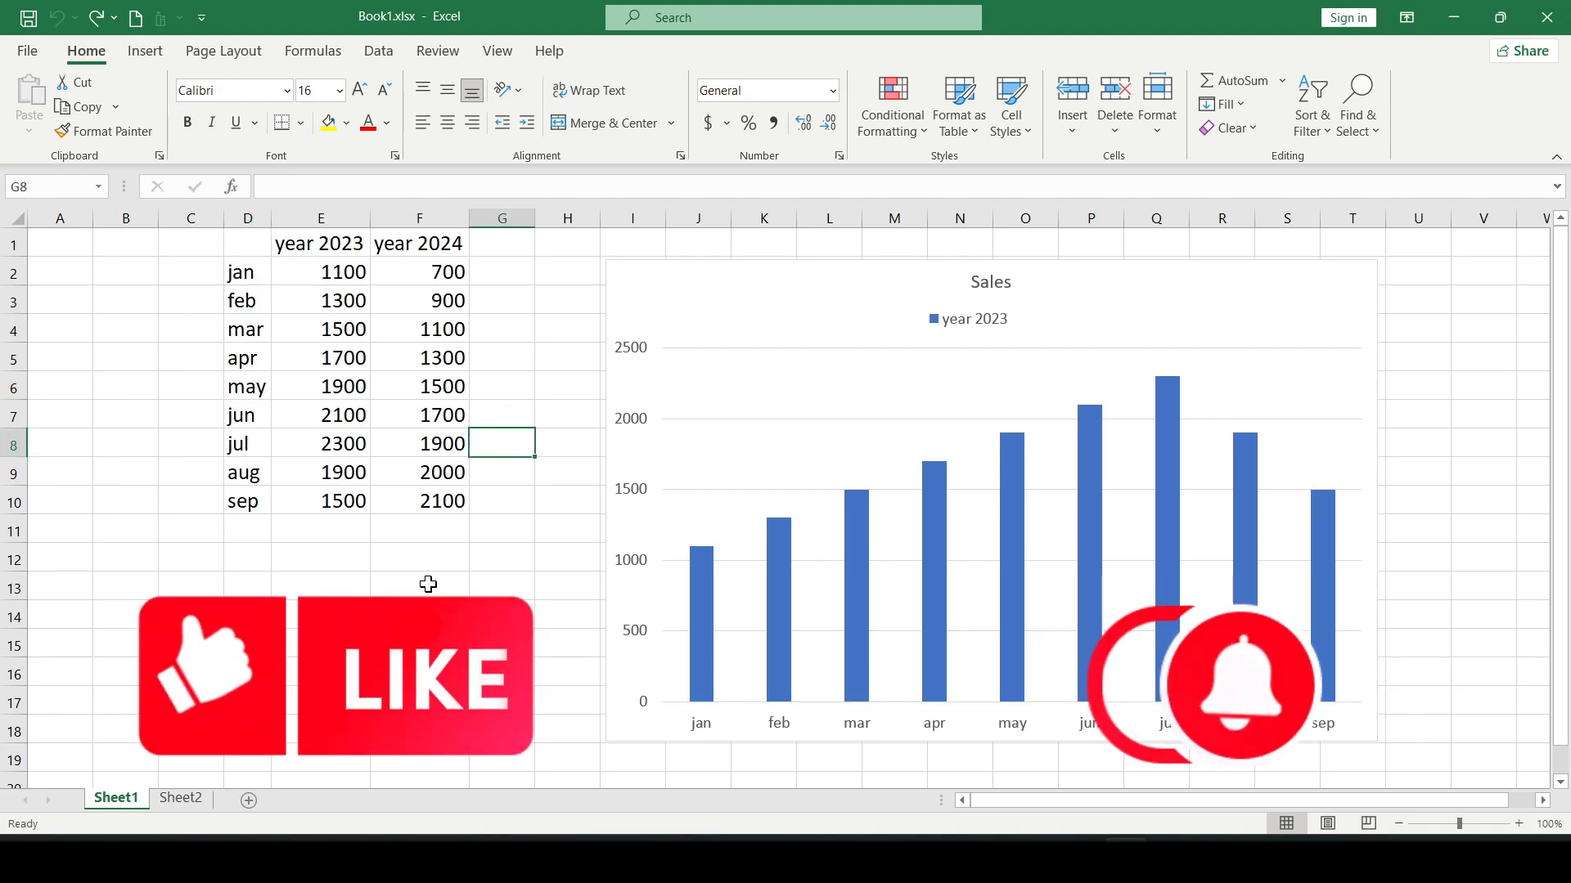
click(419, 586)
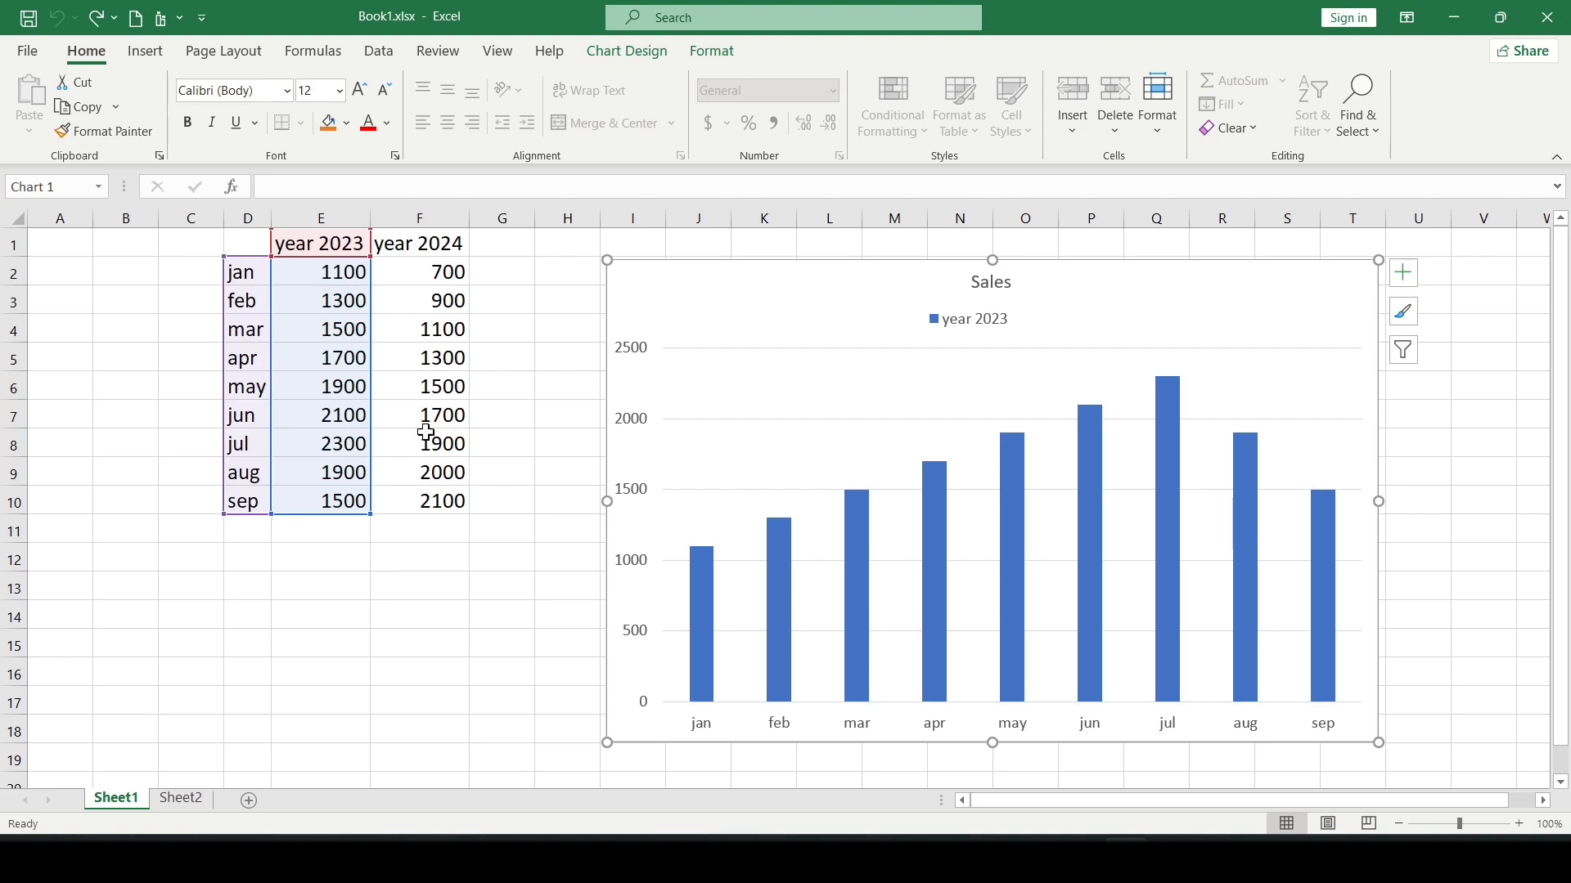
click(418, 242)
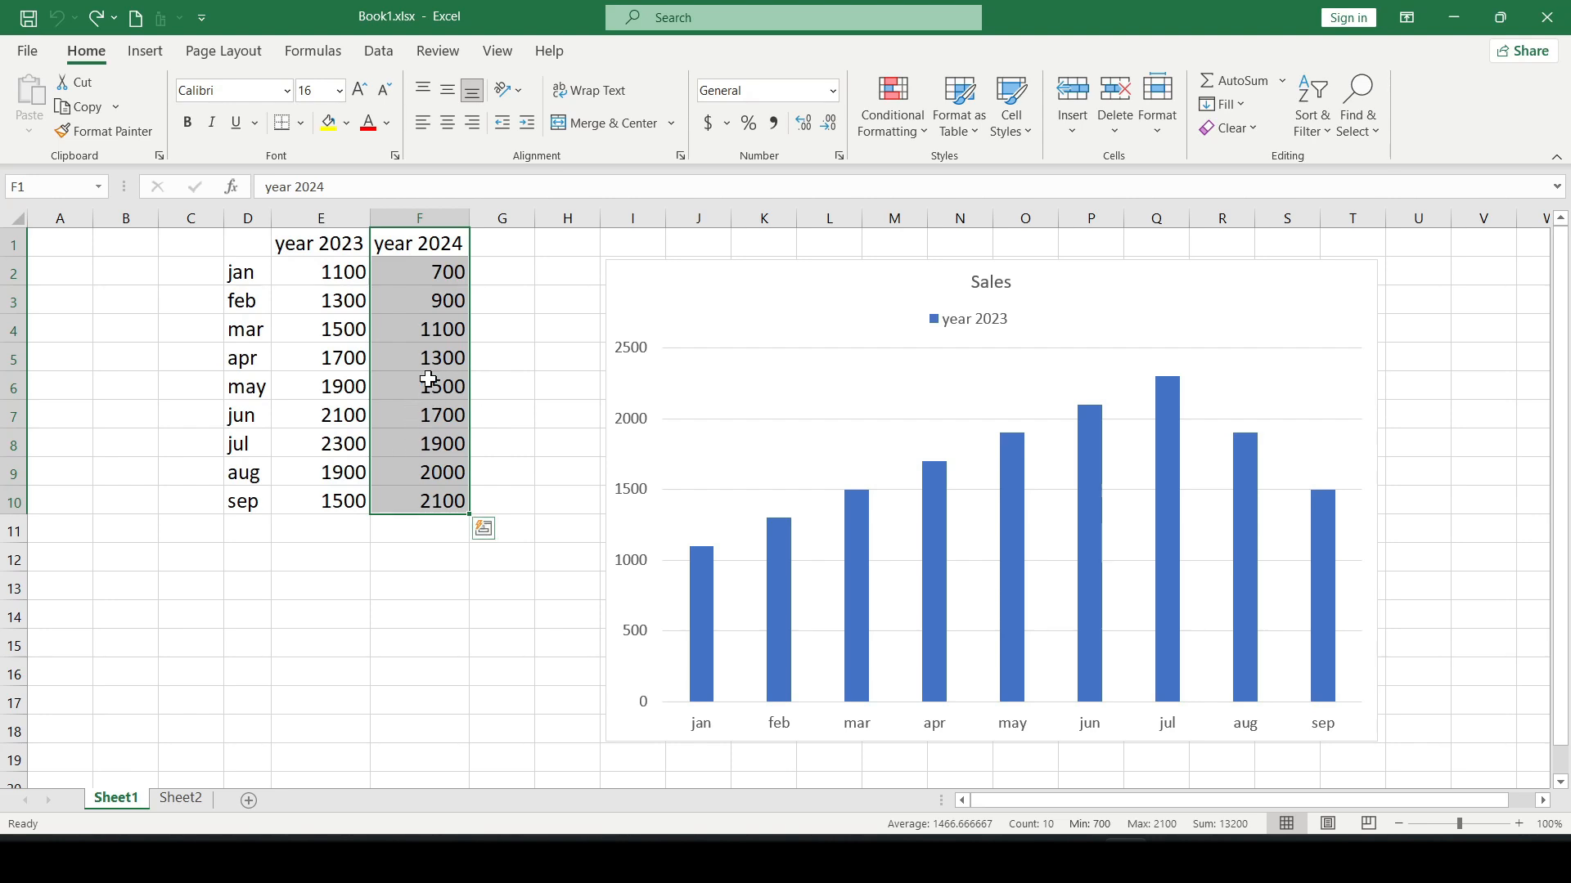
key(ctrl+c)
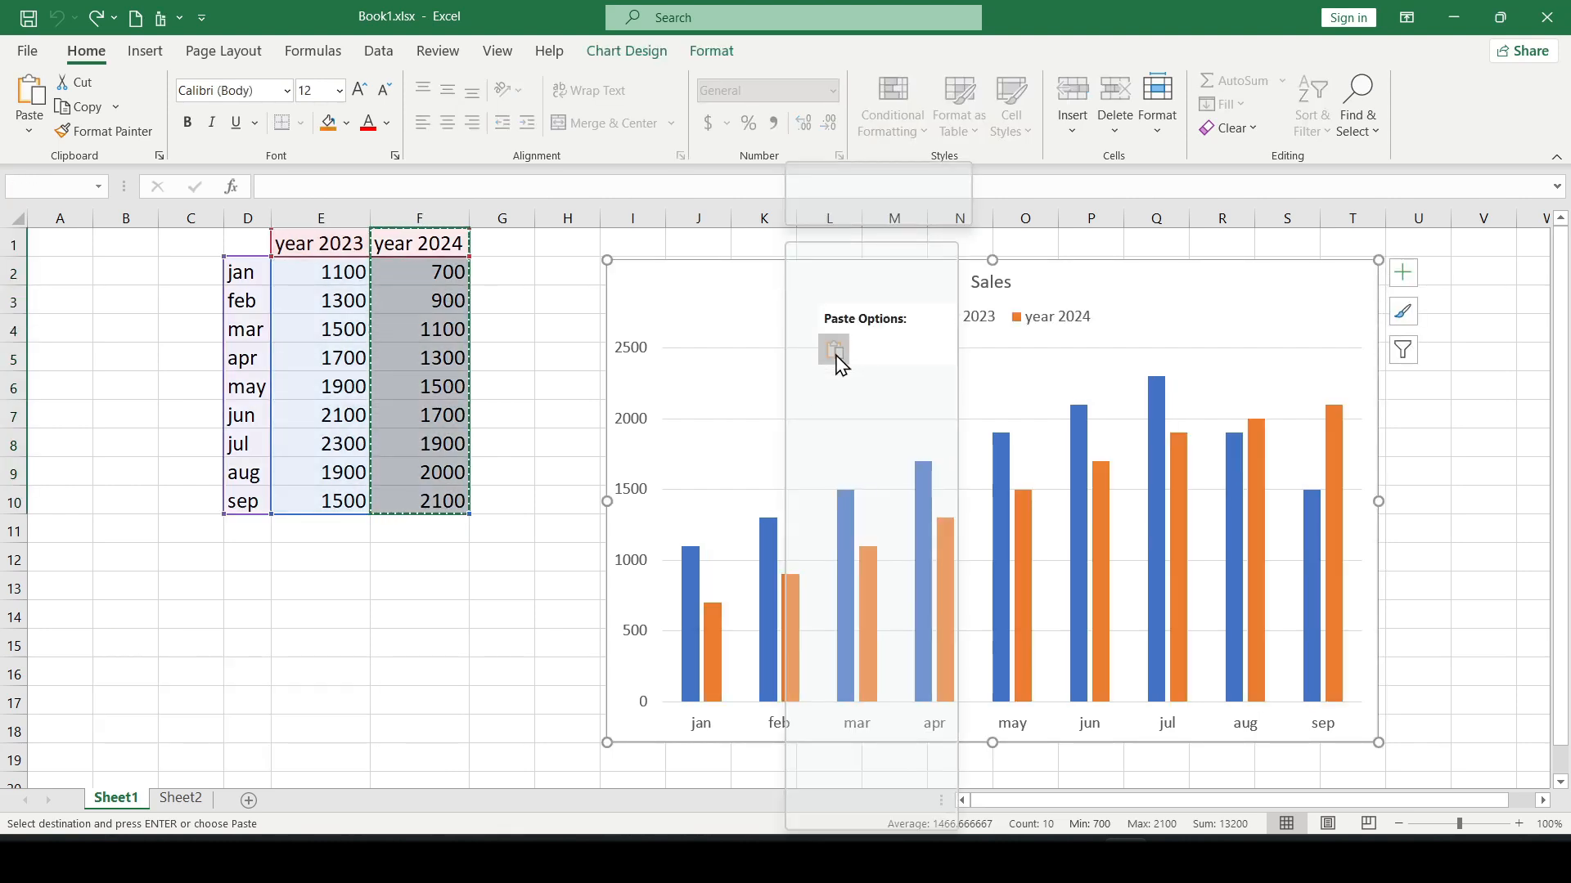
click(567, 329)
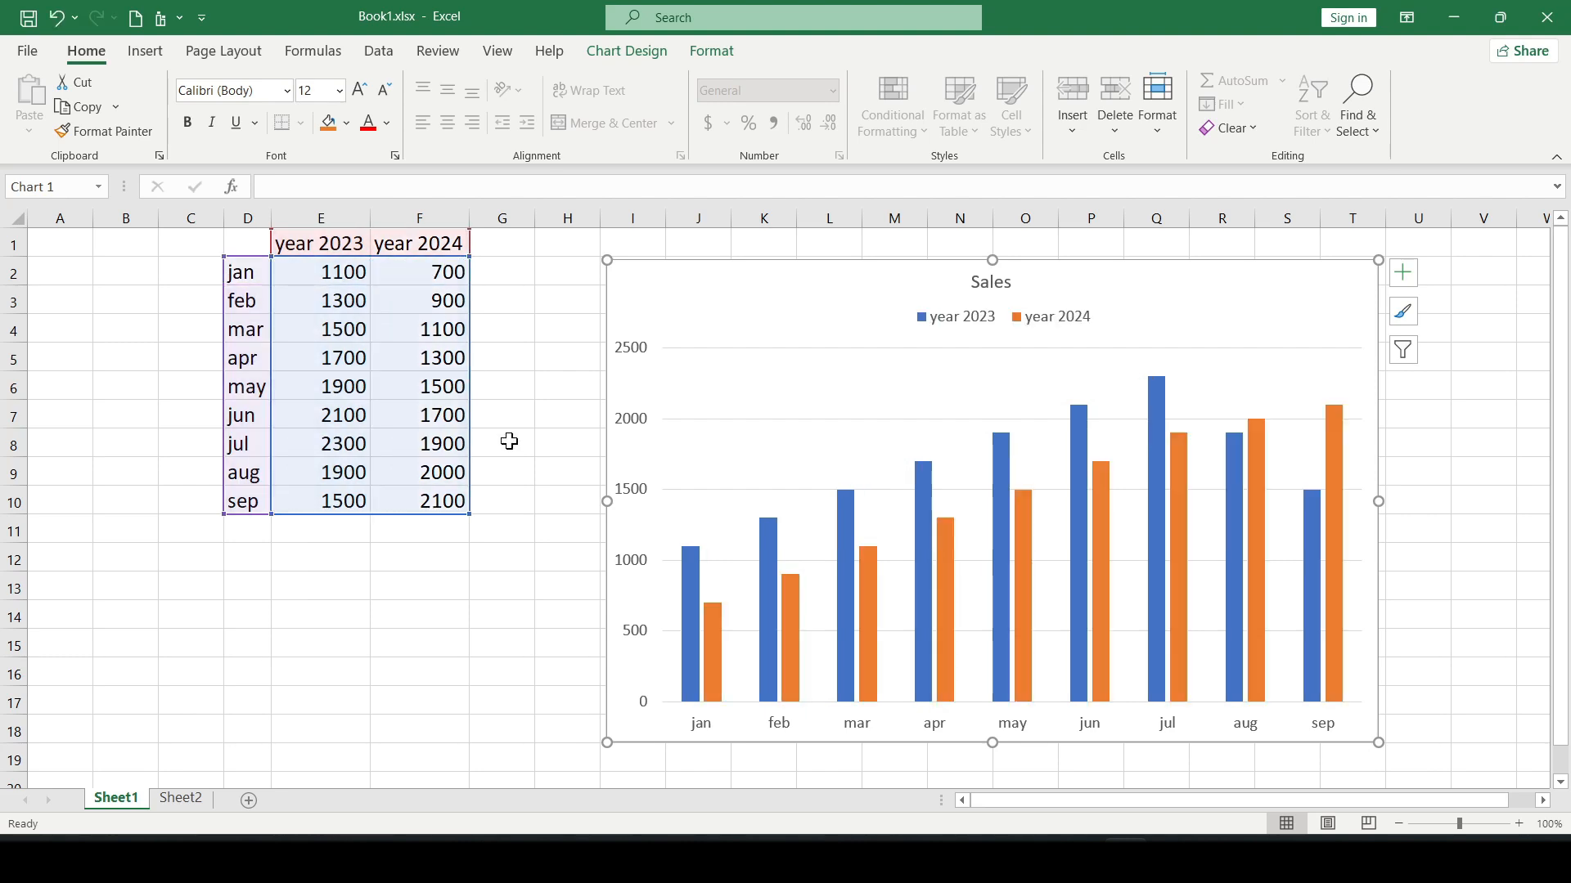
click(500, 499)
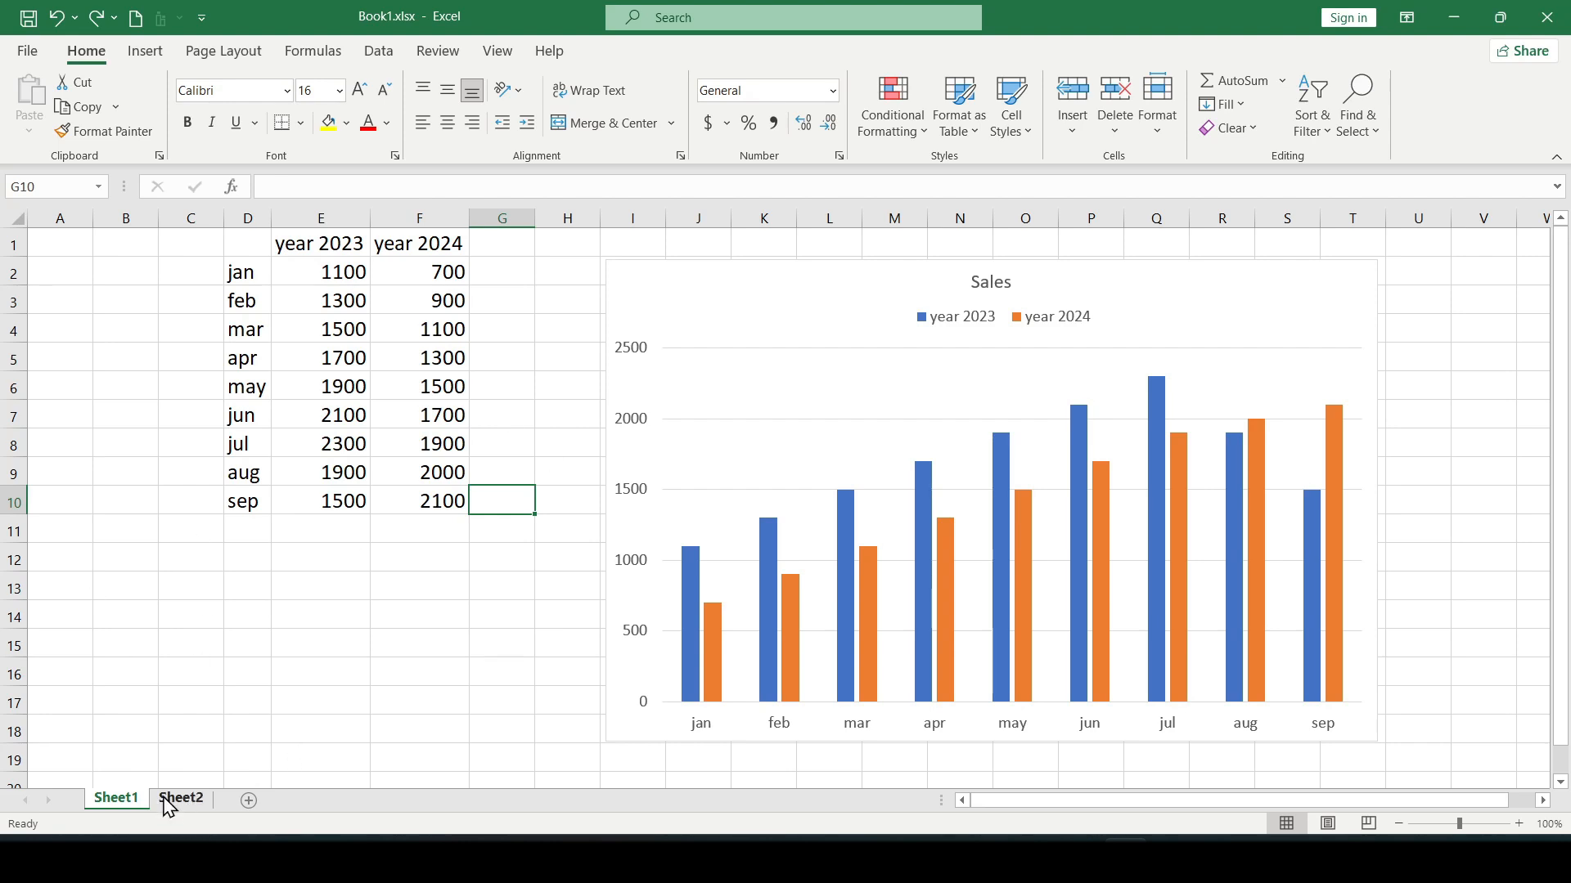
- On Sheet2, format D2:E11 as a table and insert a 2-D clustered column chart
click(180, 798)
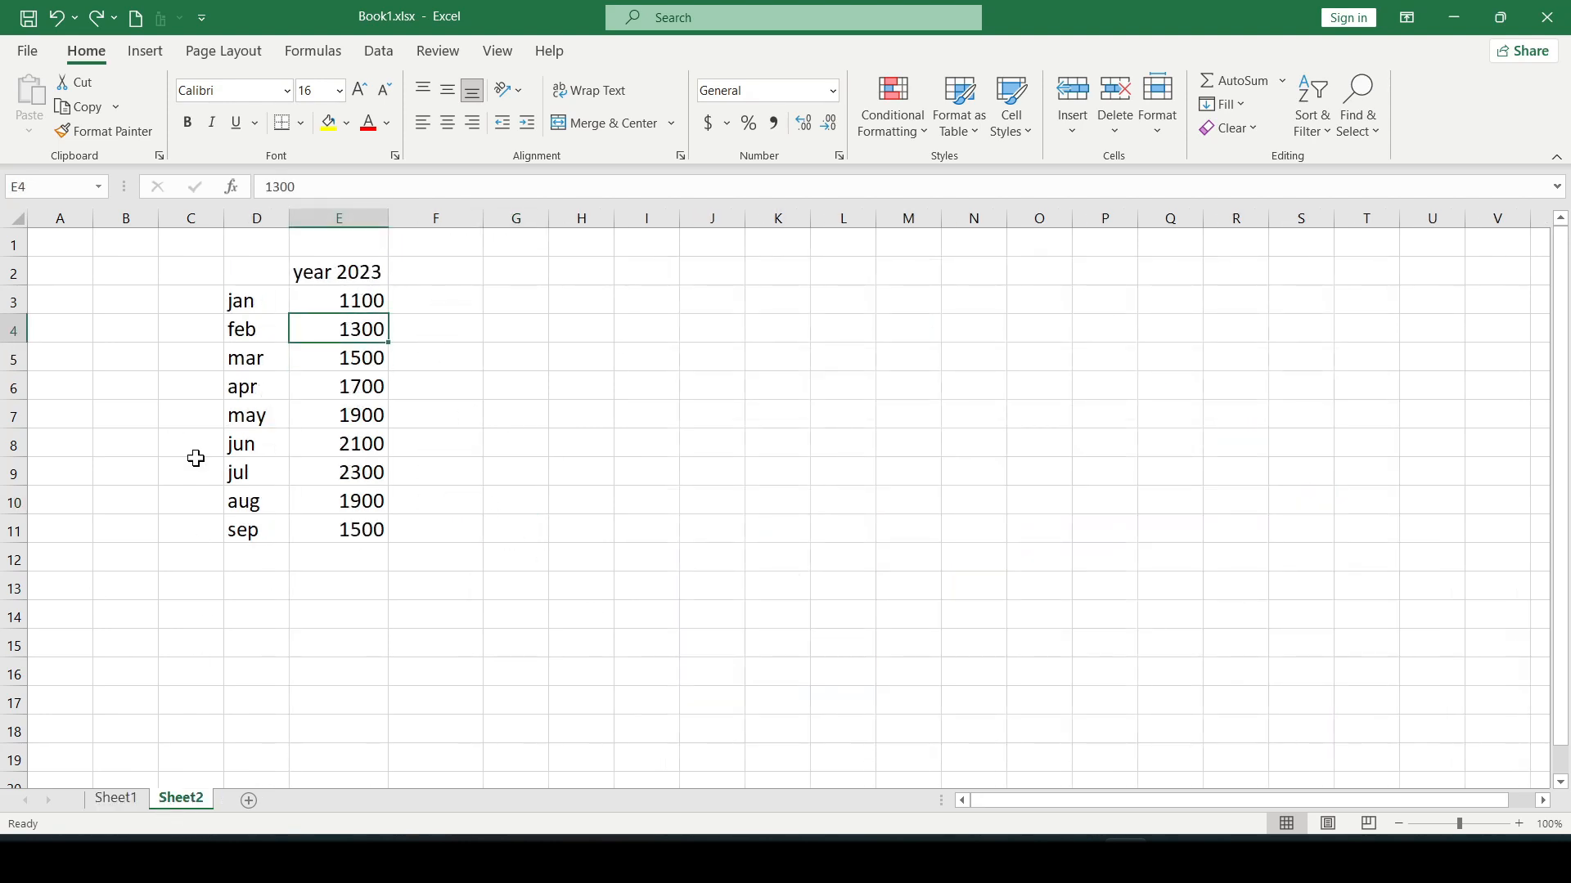
click(256, 299)
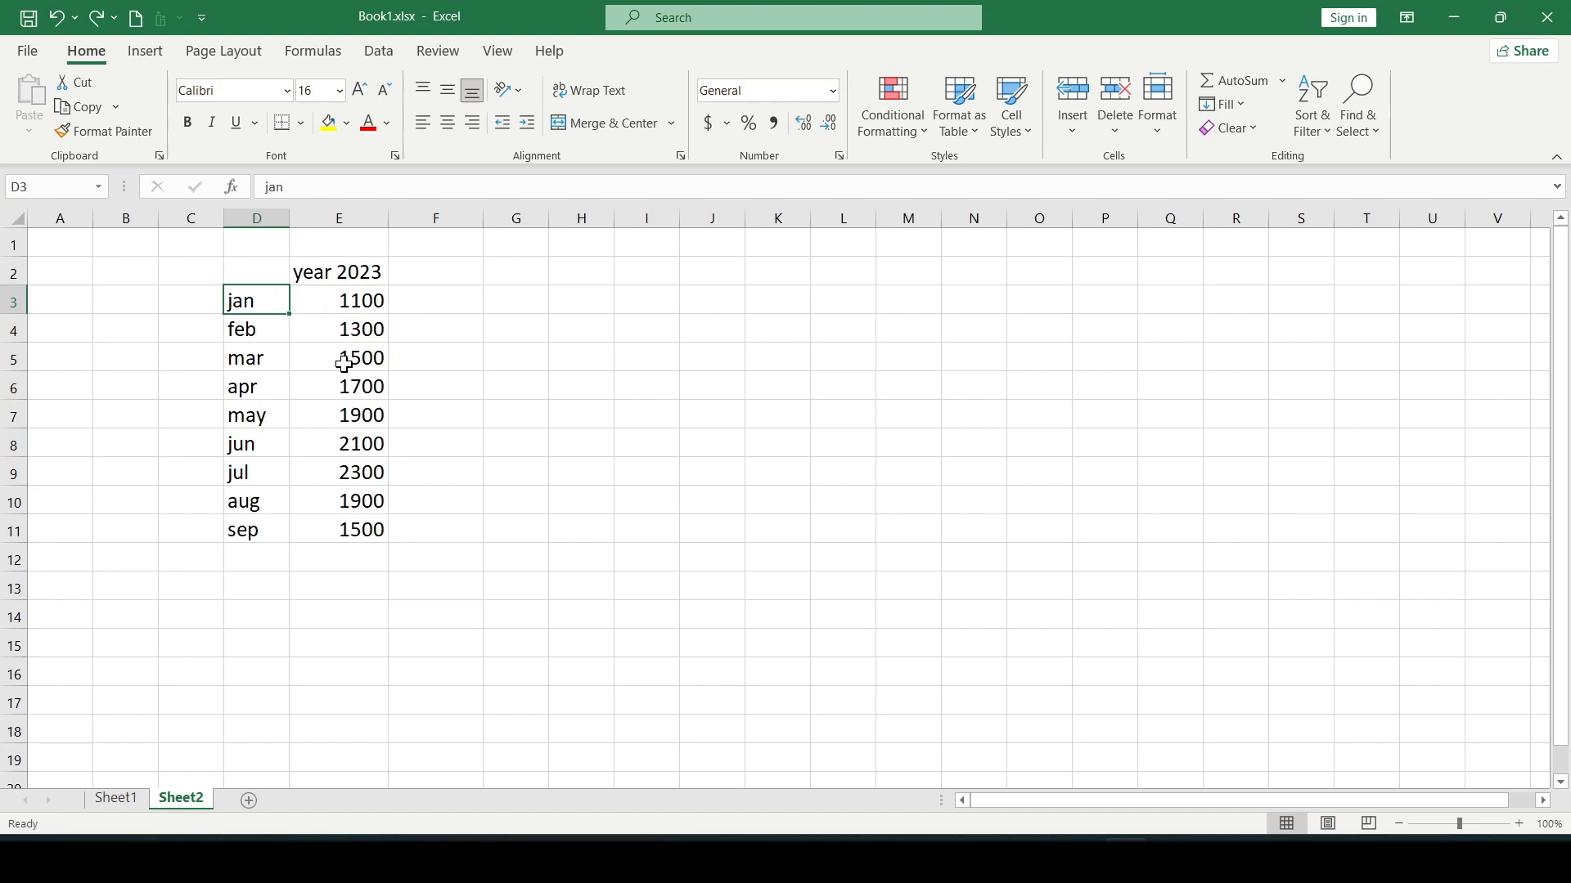
click(338, 387)
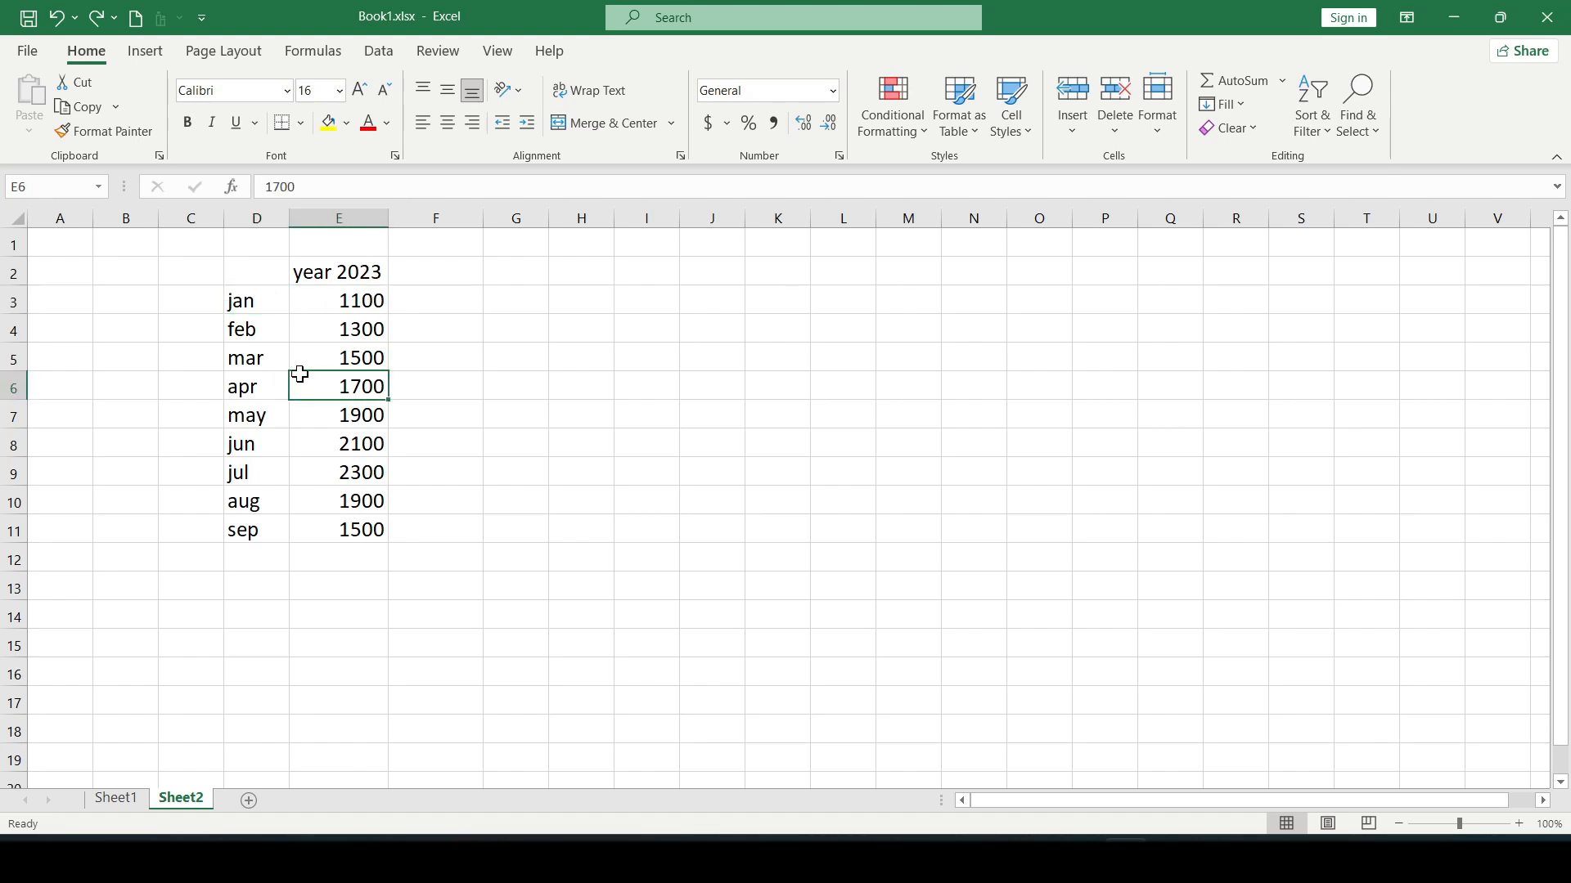
click(956, 104)
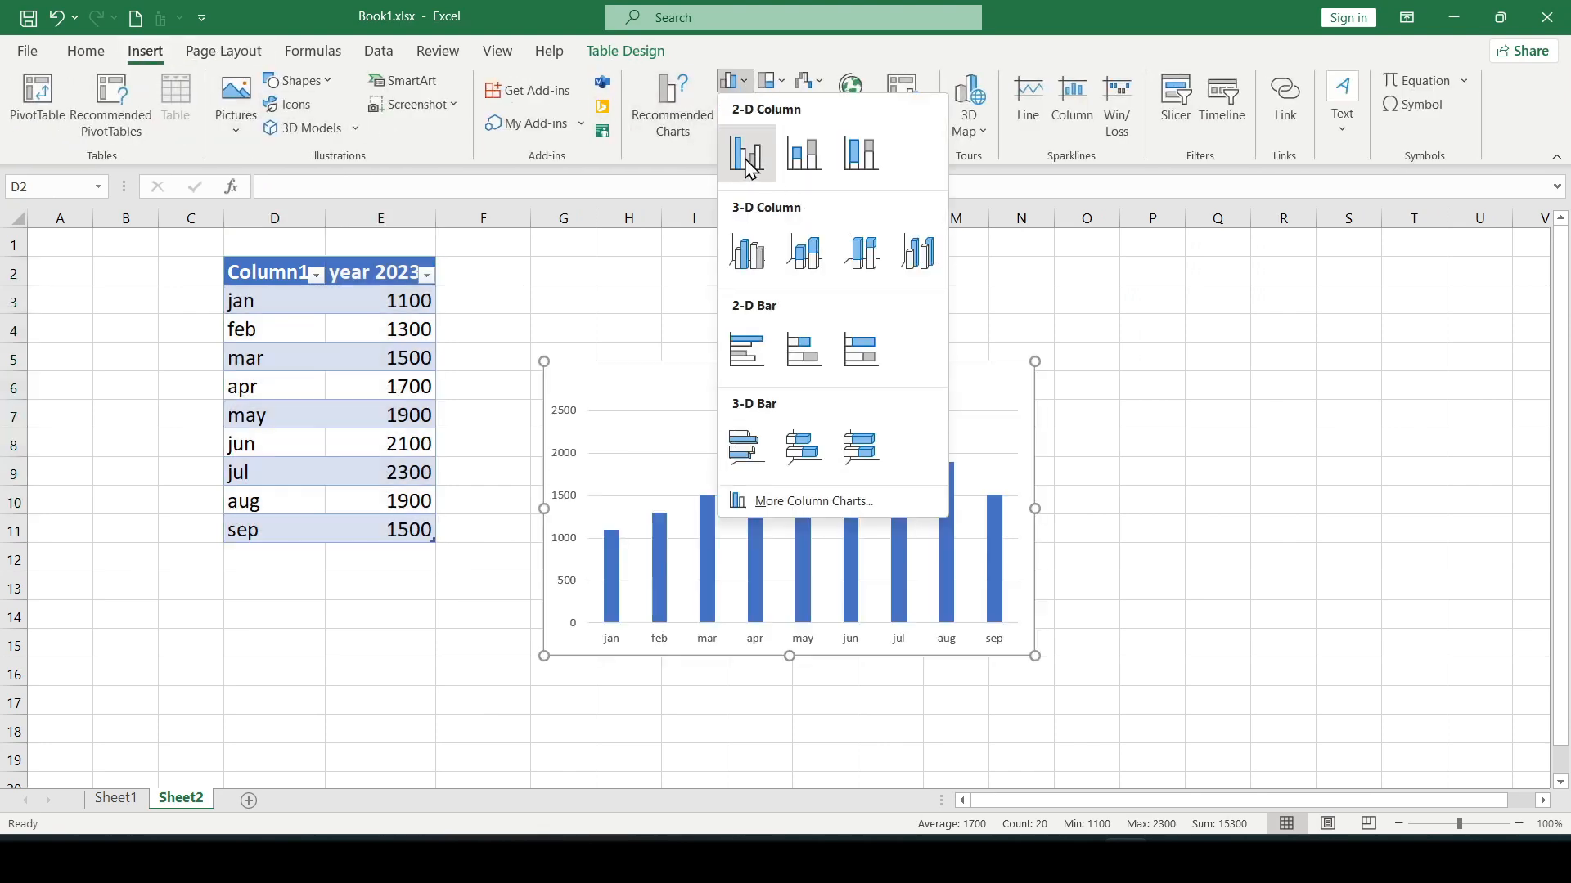
click(746, 153)
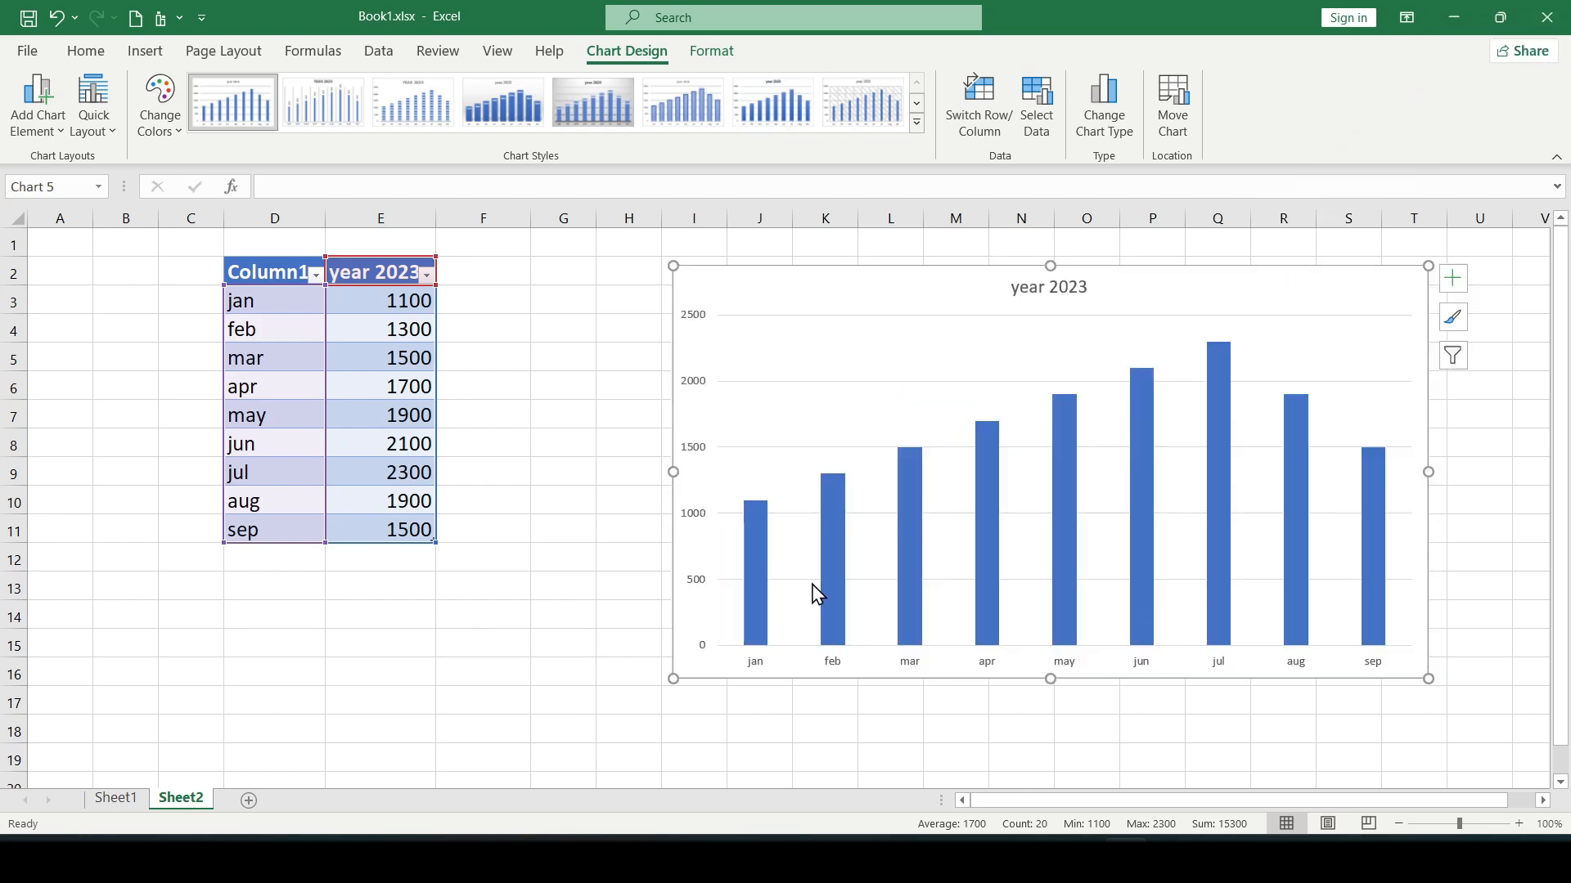
click(114, 798)
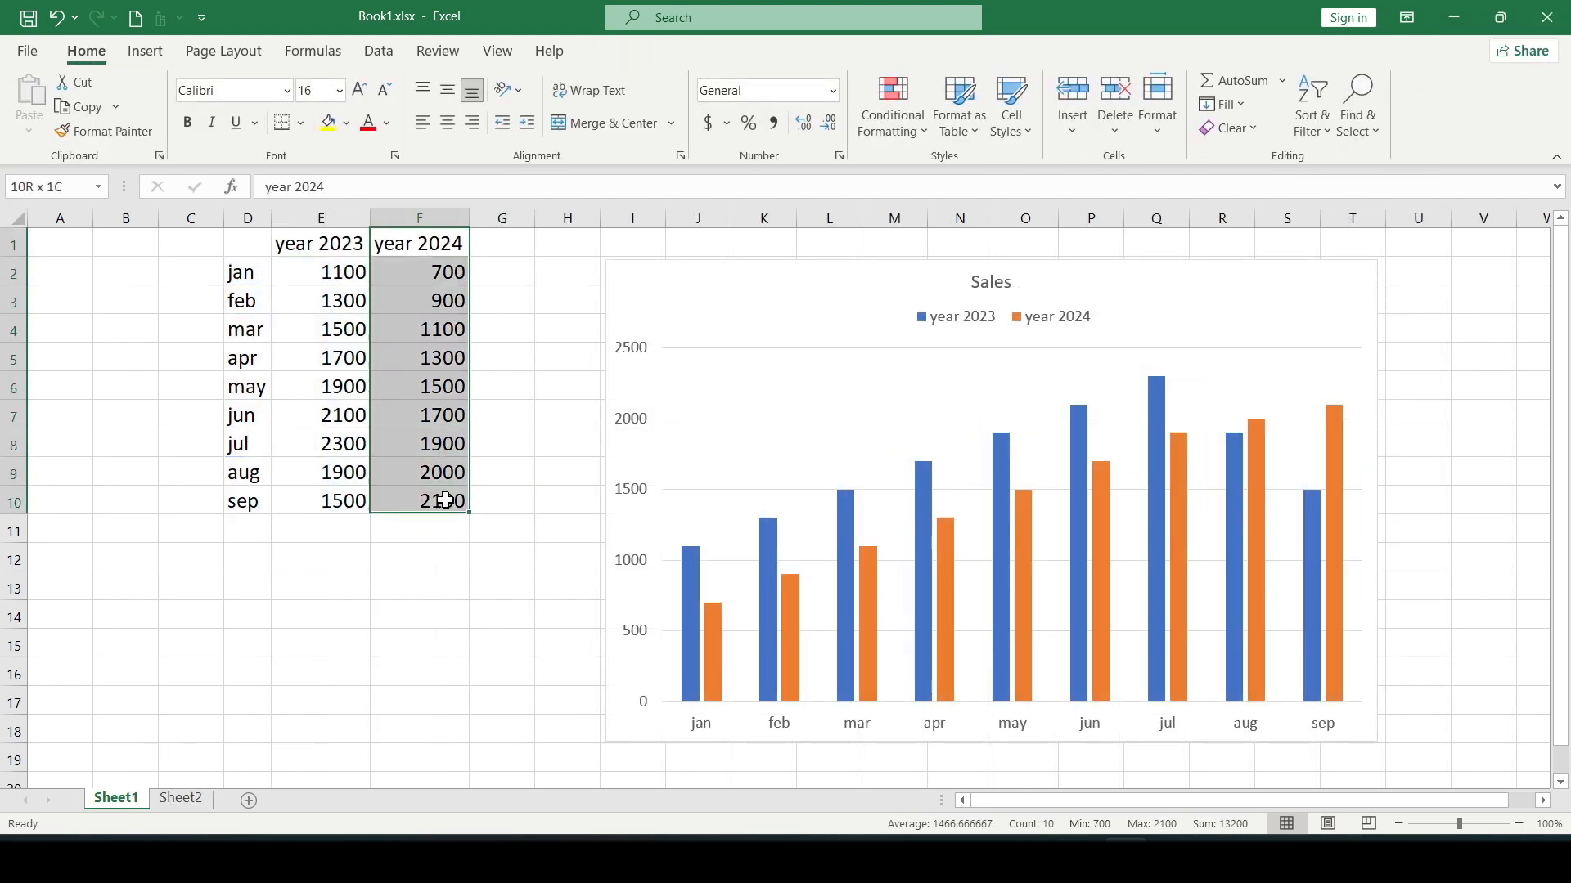
- Add year 2024 values in column F and oct–dec rows to the Sheet2 table
click(180, 797)
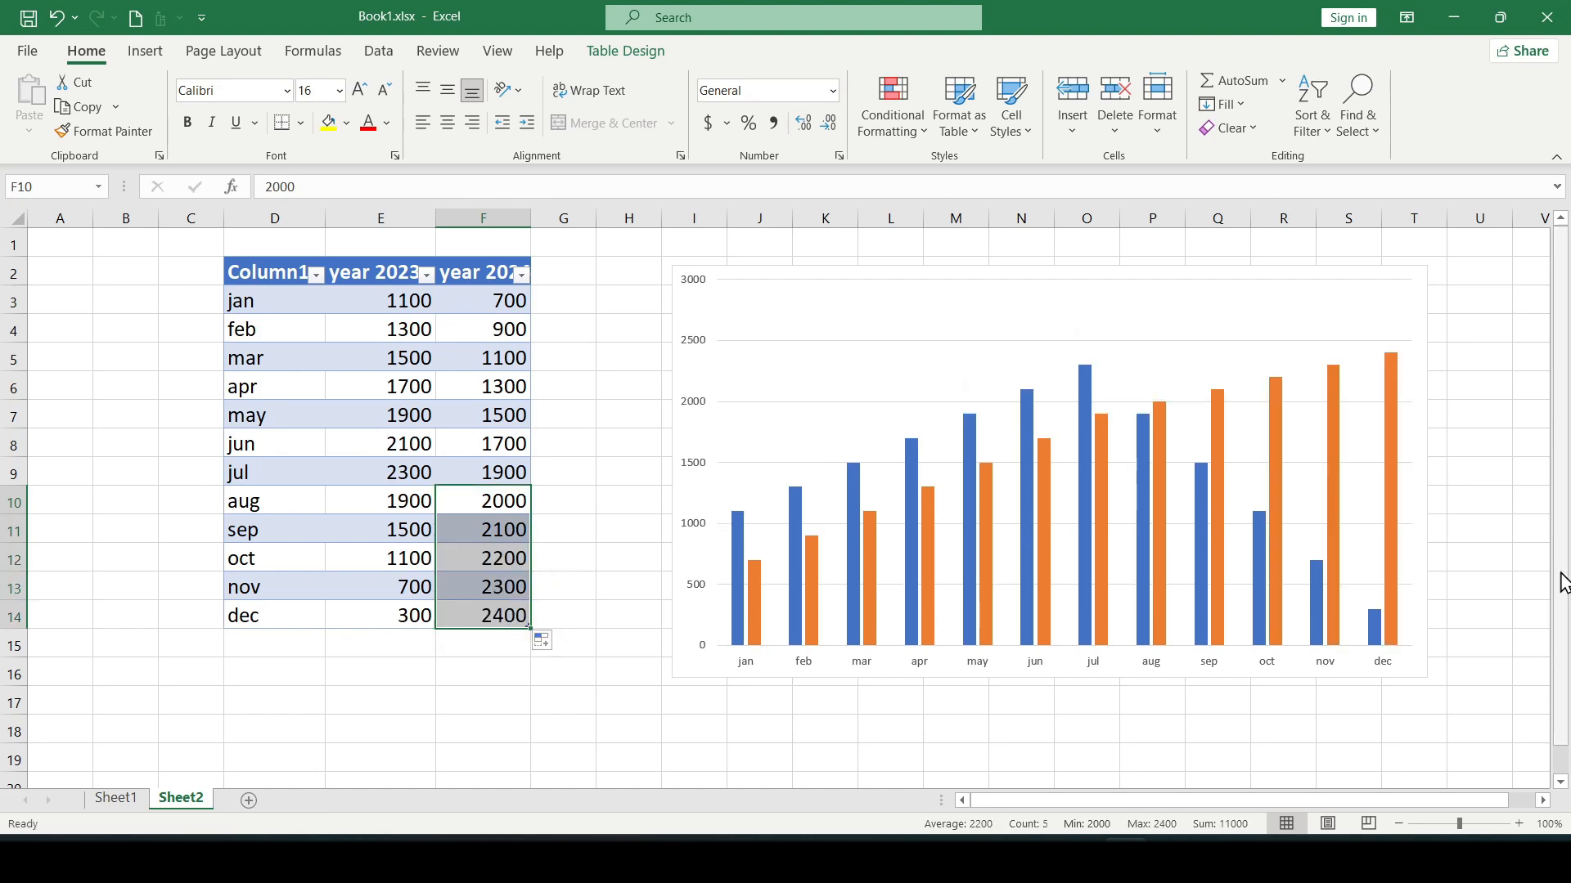
click(1216, 727)
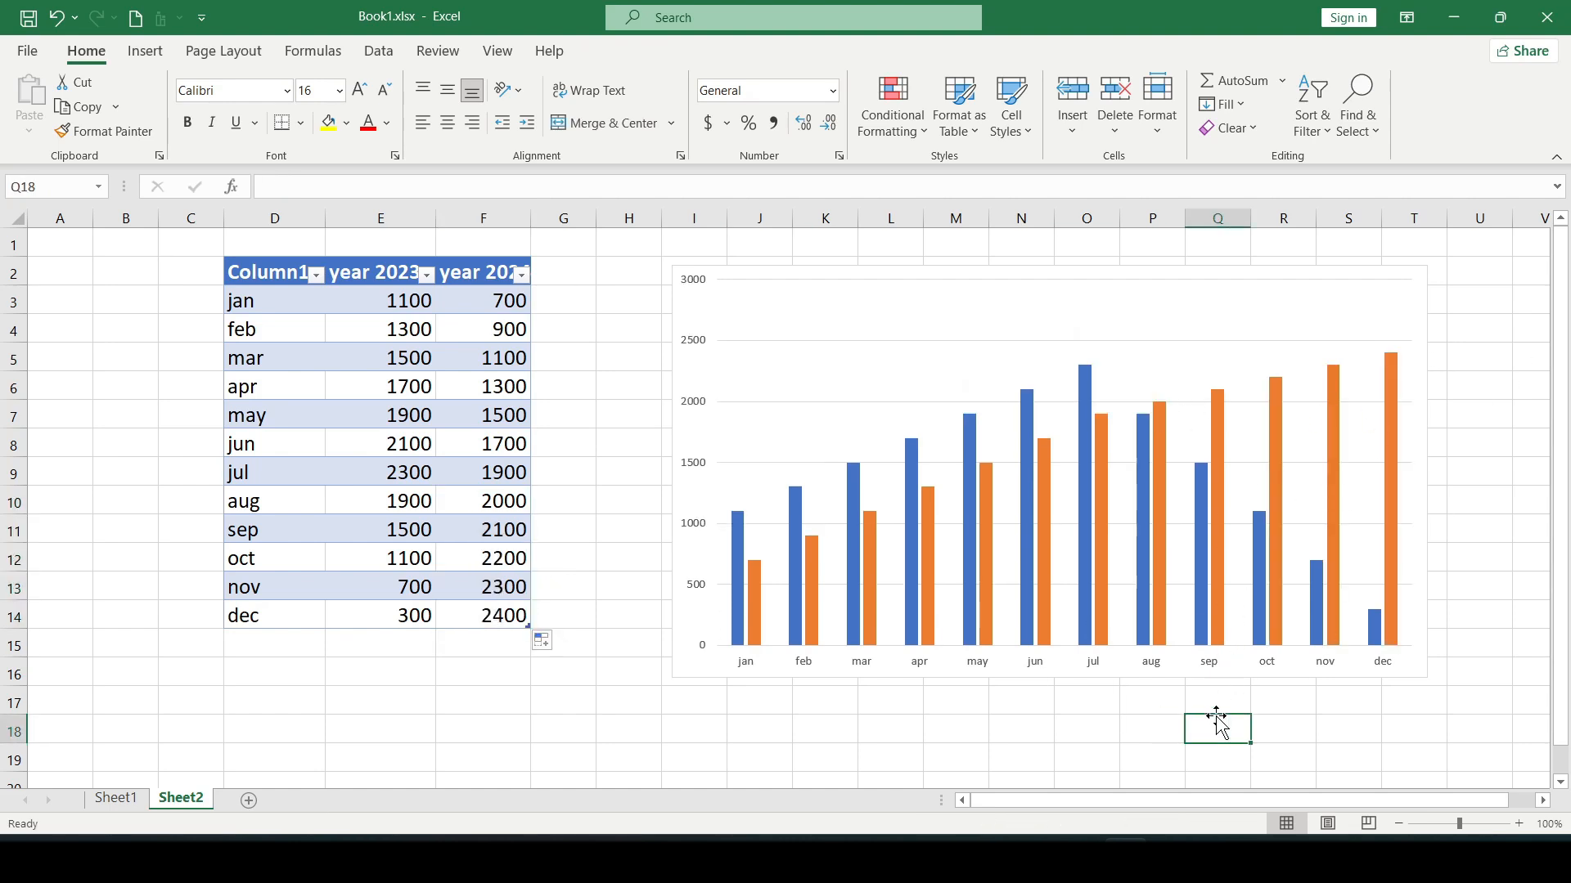